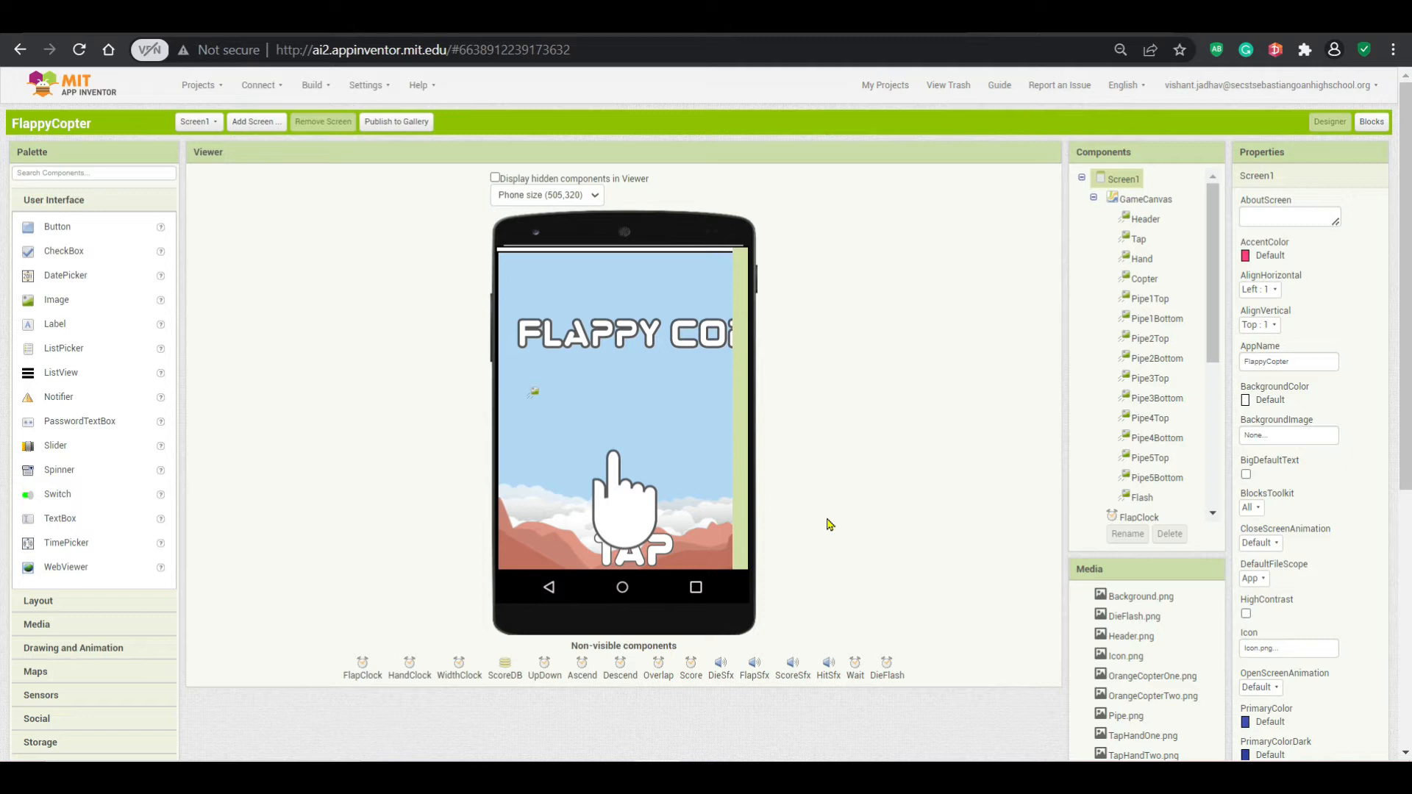
# Start and cancel a media file upload, then switch FlappyCopter to the Blocks editor
pyautogui.scroll(-3)
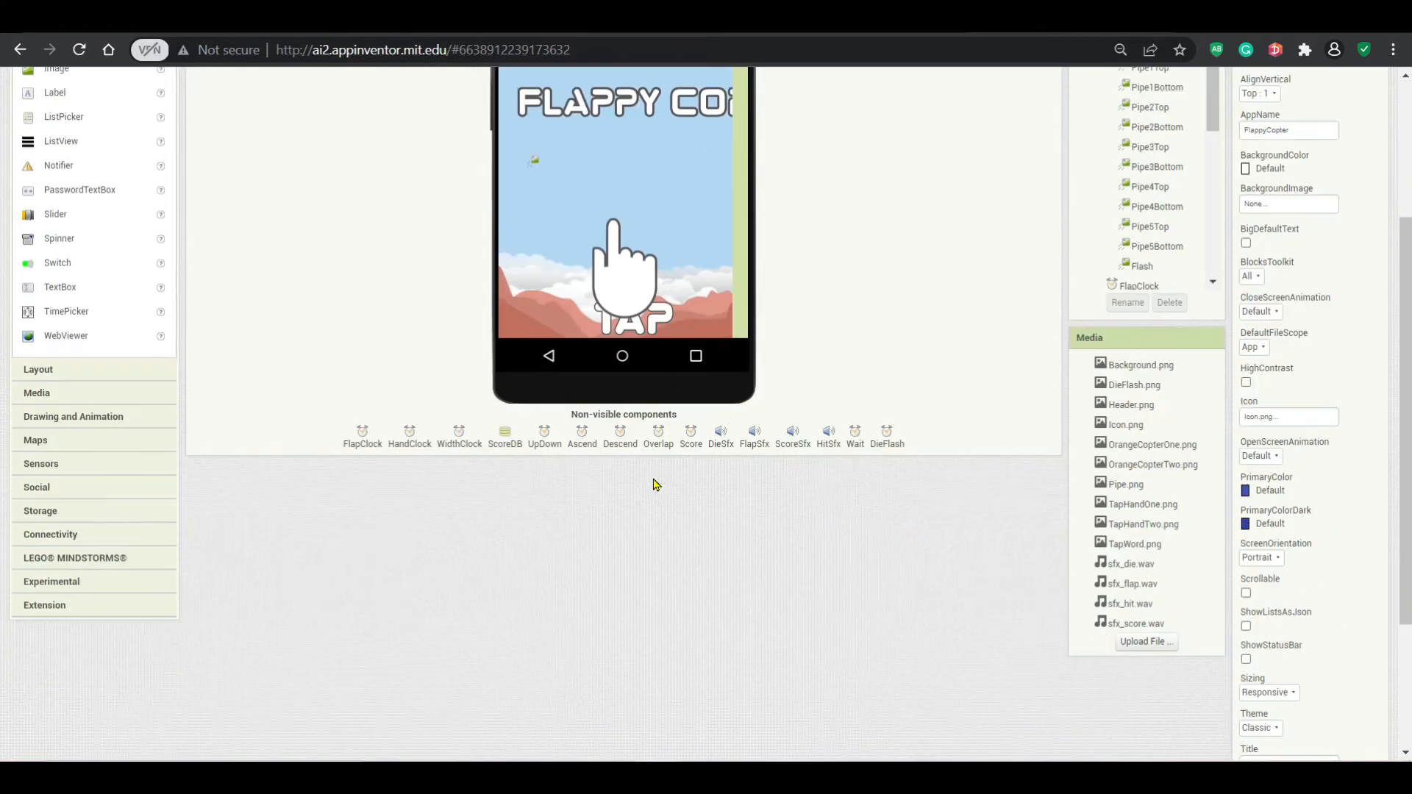
pyautogui.scroll(3)
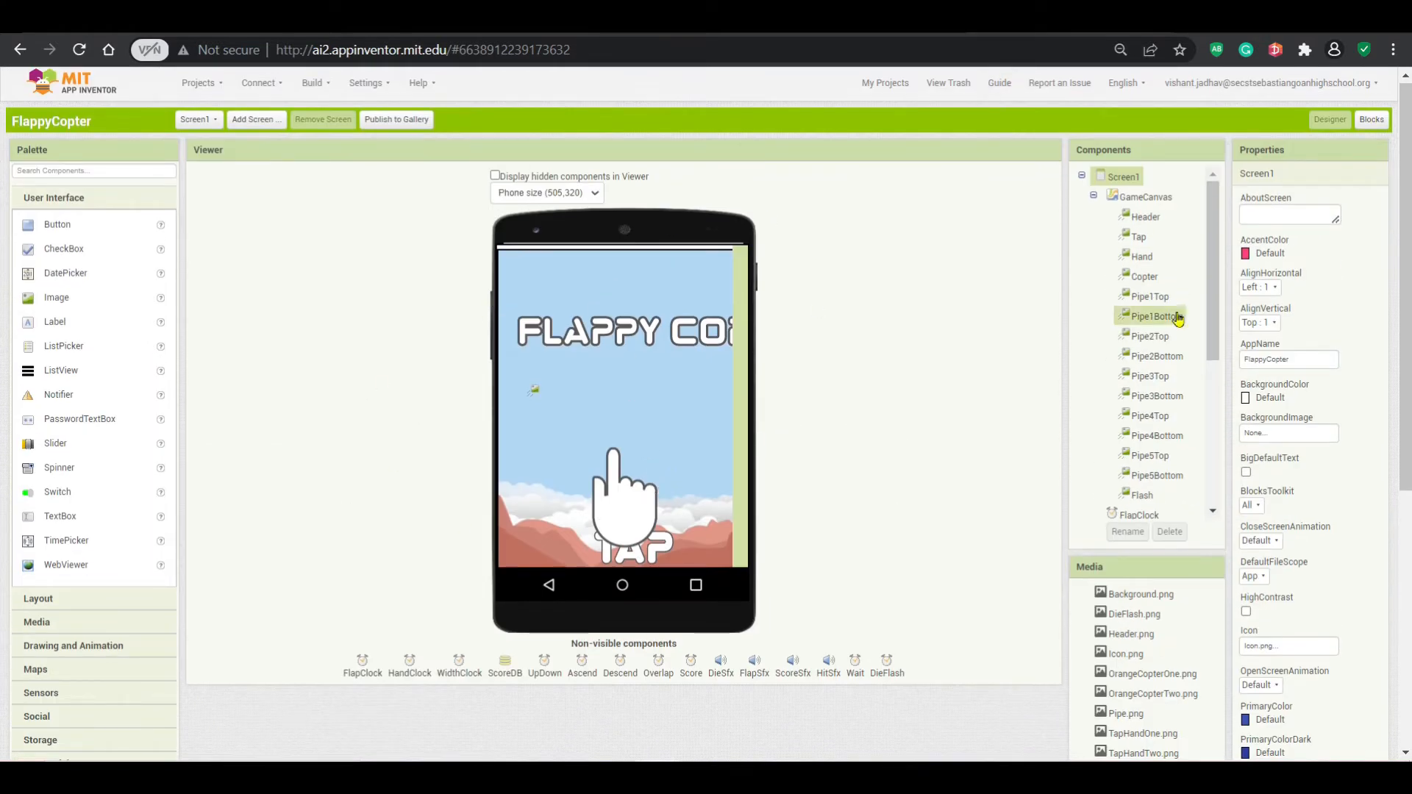
pyautogui.scroll(-3)
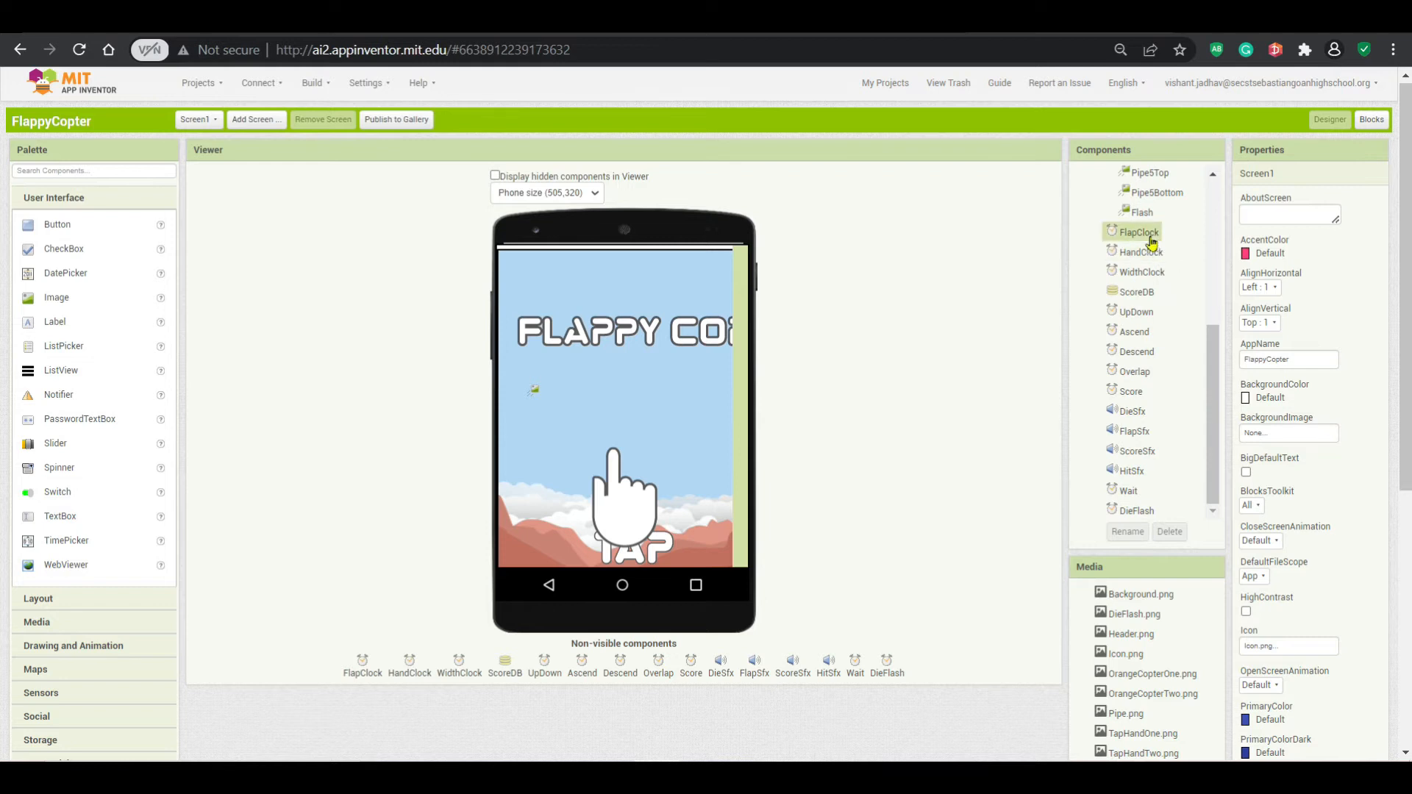
pyautogui.scroll(-3)
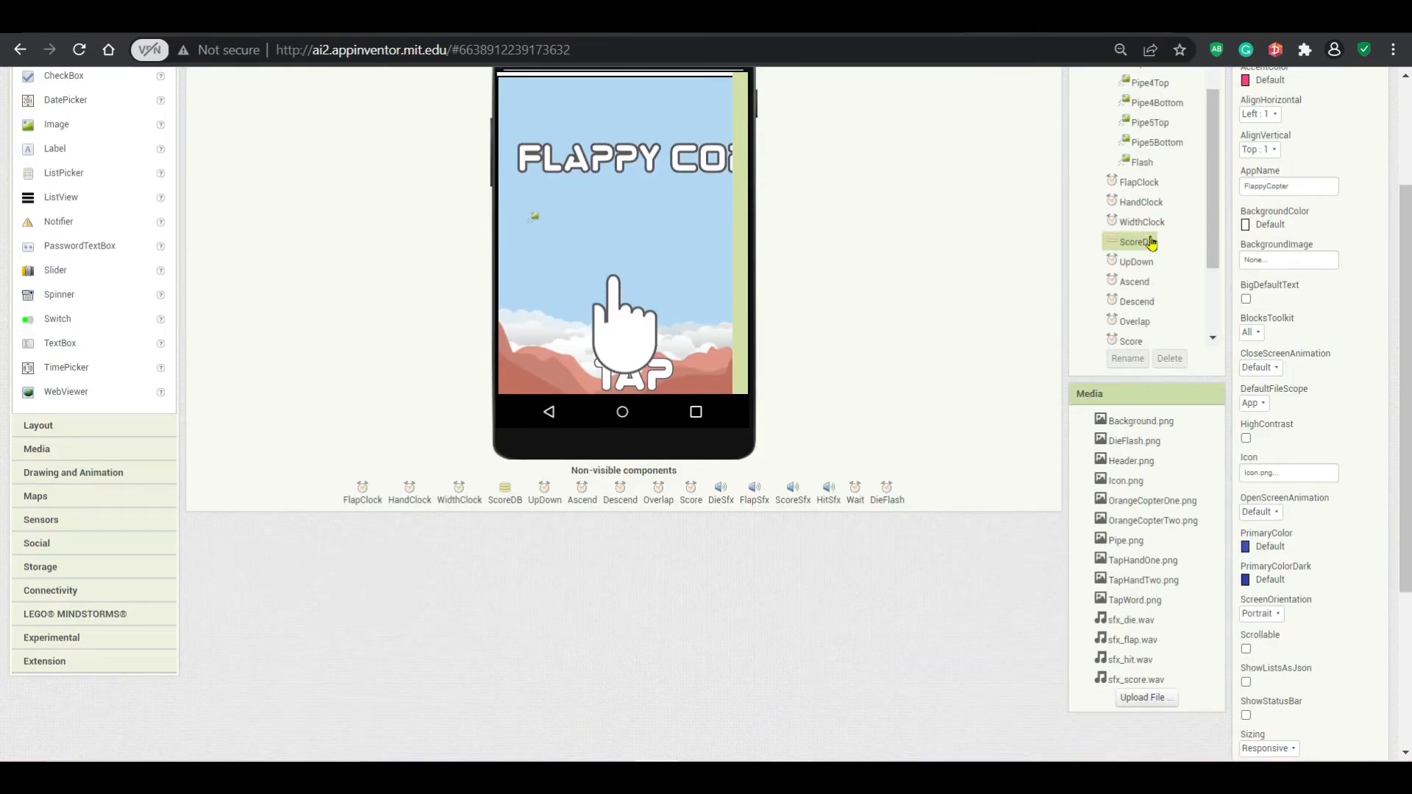
pyautogui.scroll(-3)
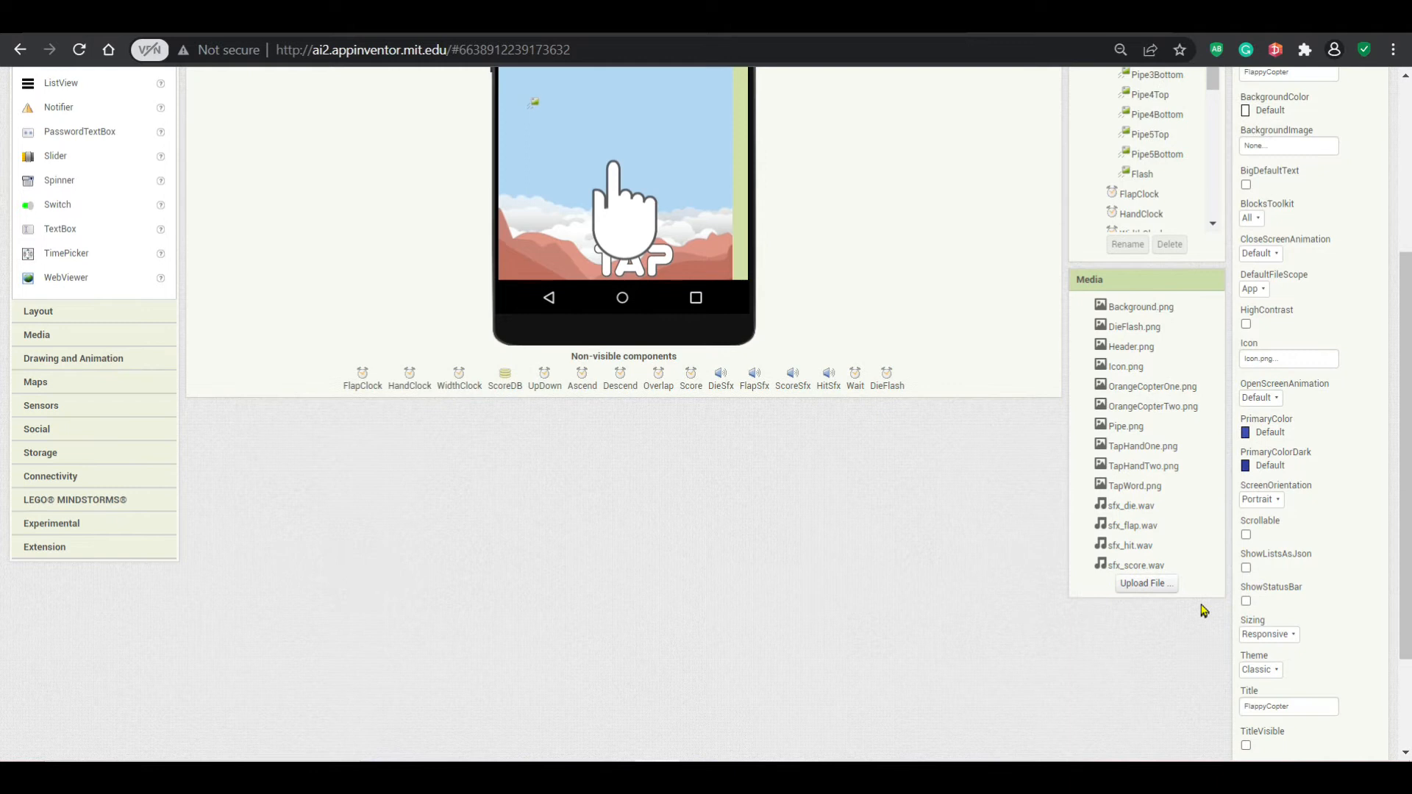
pyautogui.click(1146, 582)
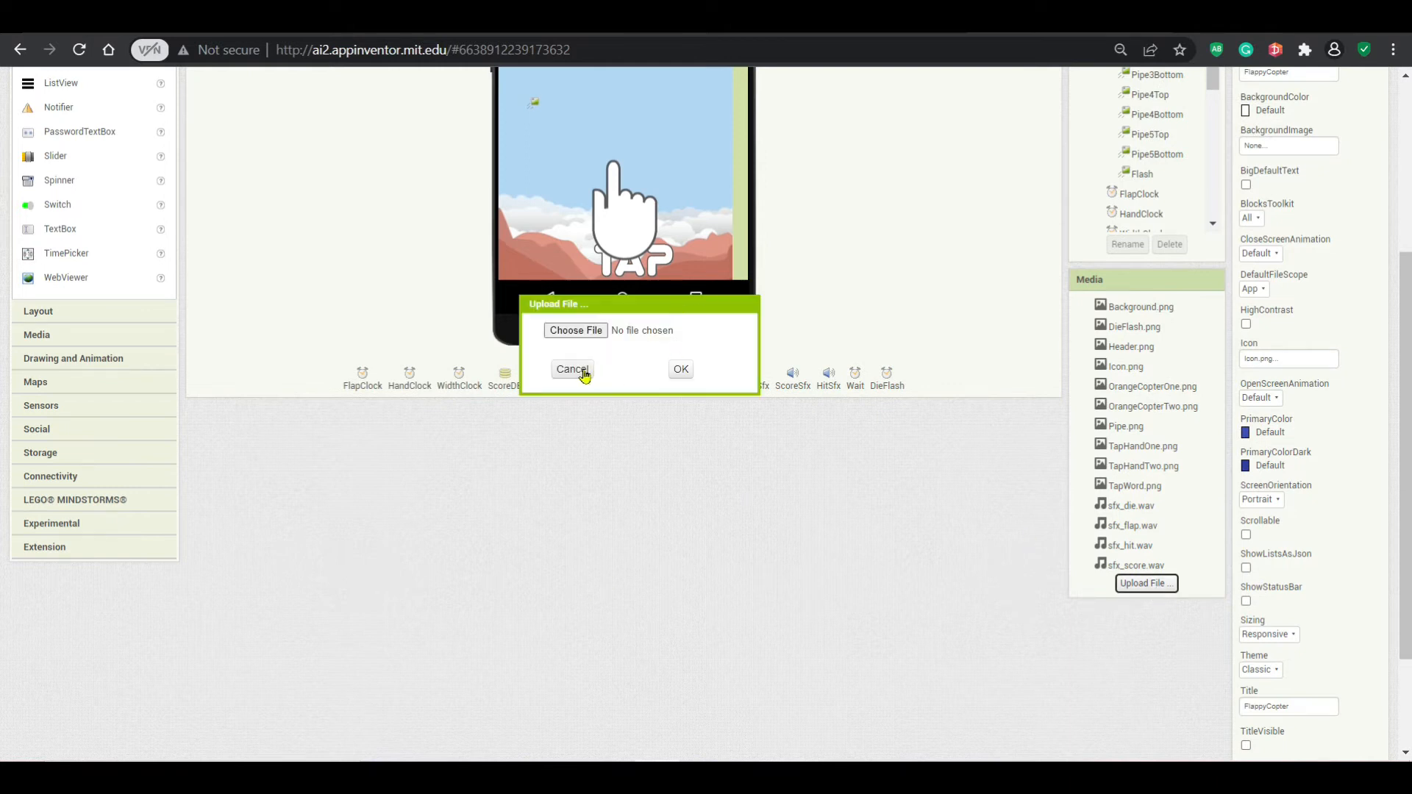
pyautogui.click(572, 369)
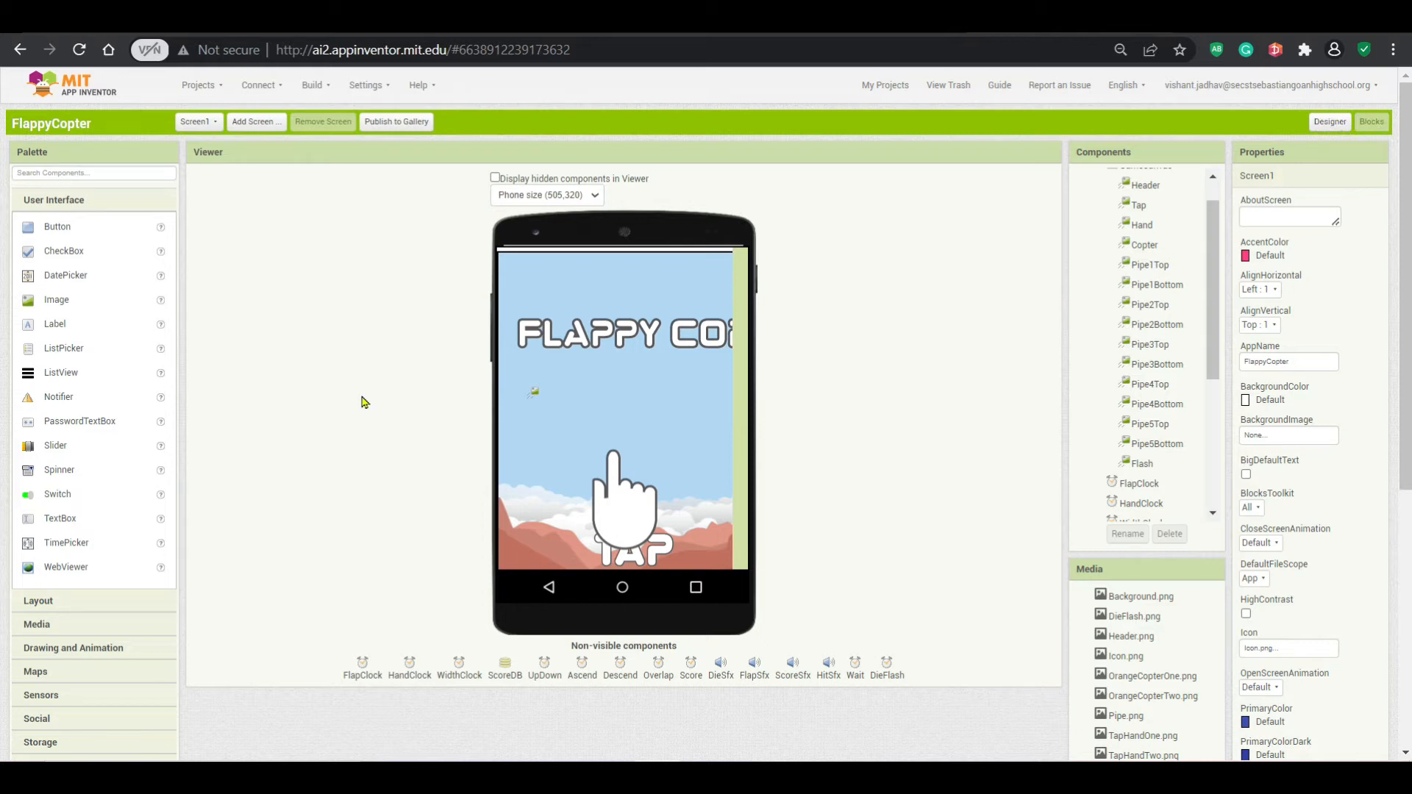
pyautogui.click(1370, 122)
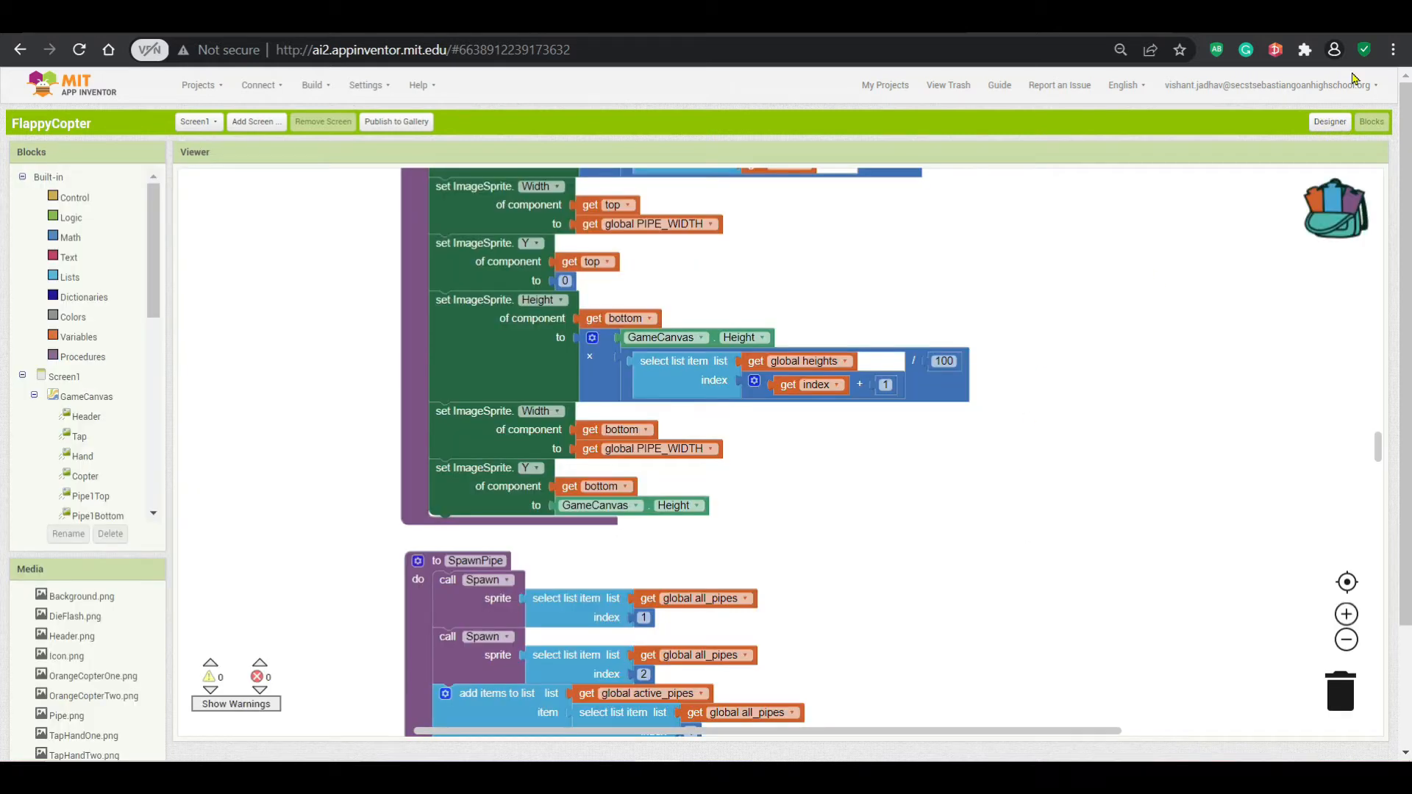
# Switch from the Blocks editor back to the FlappyCopter Designer view
pyautogui.click(1328, 121)
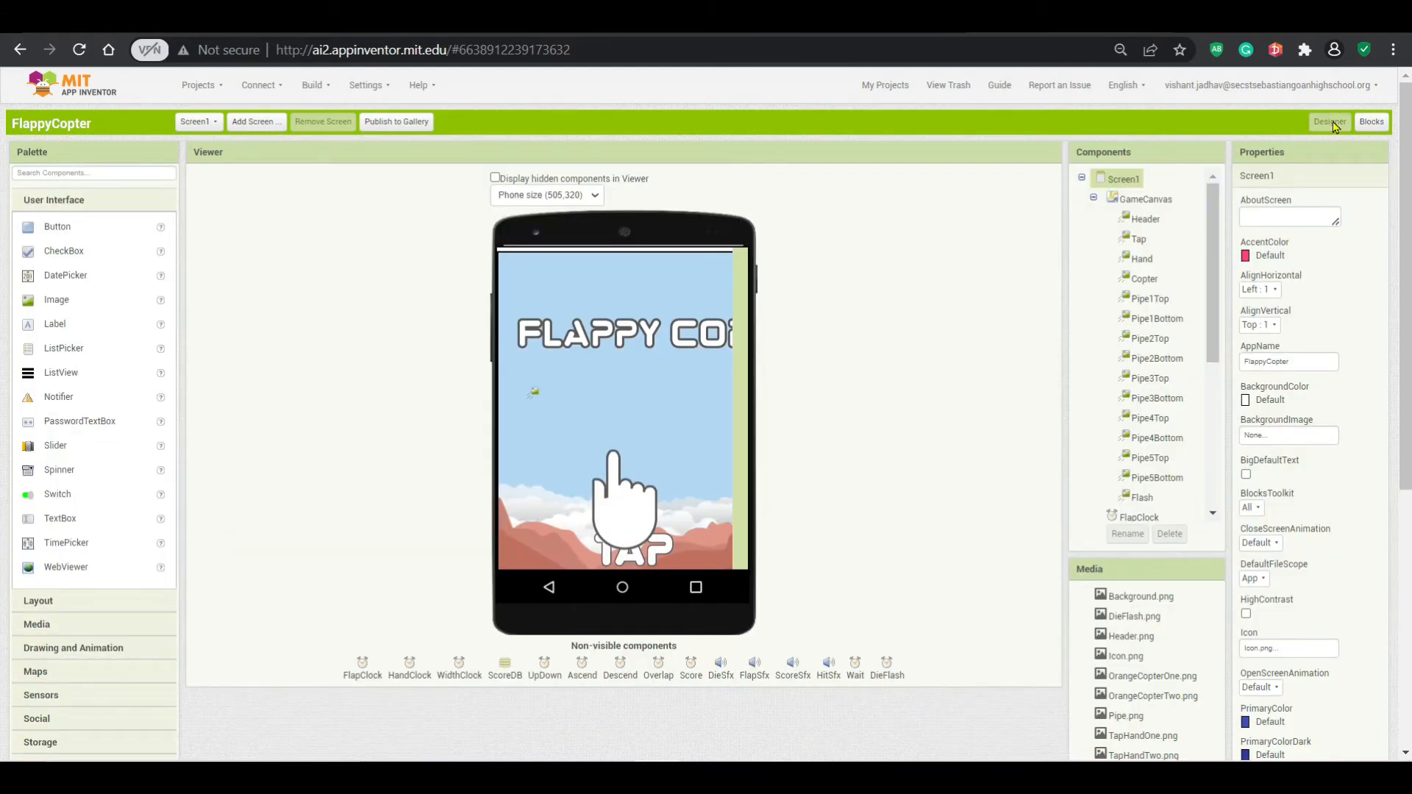
pyautogui.click(312, 84)
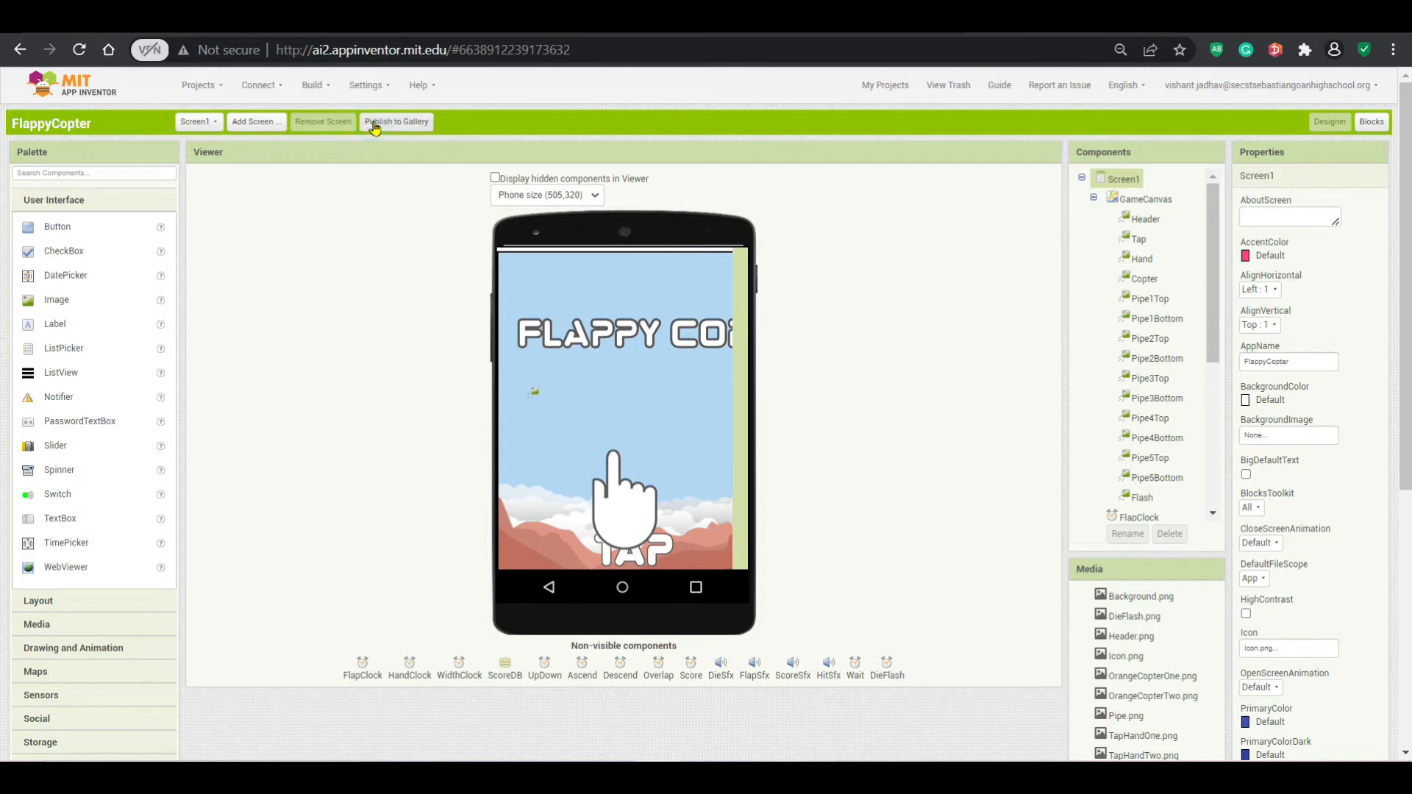
# Build FlappyCopter as an Android App (.apk) and launch the installed game on the tablet
pyautogui.click(396, 121)
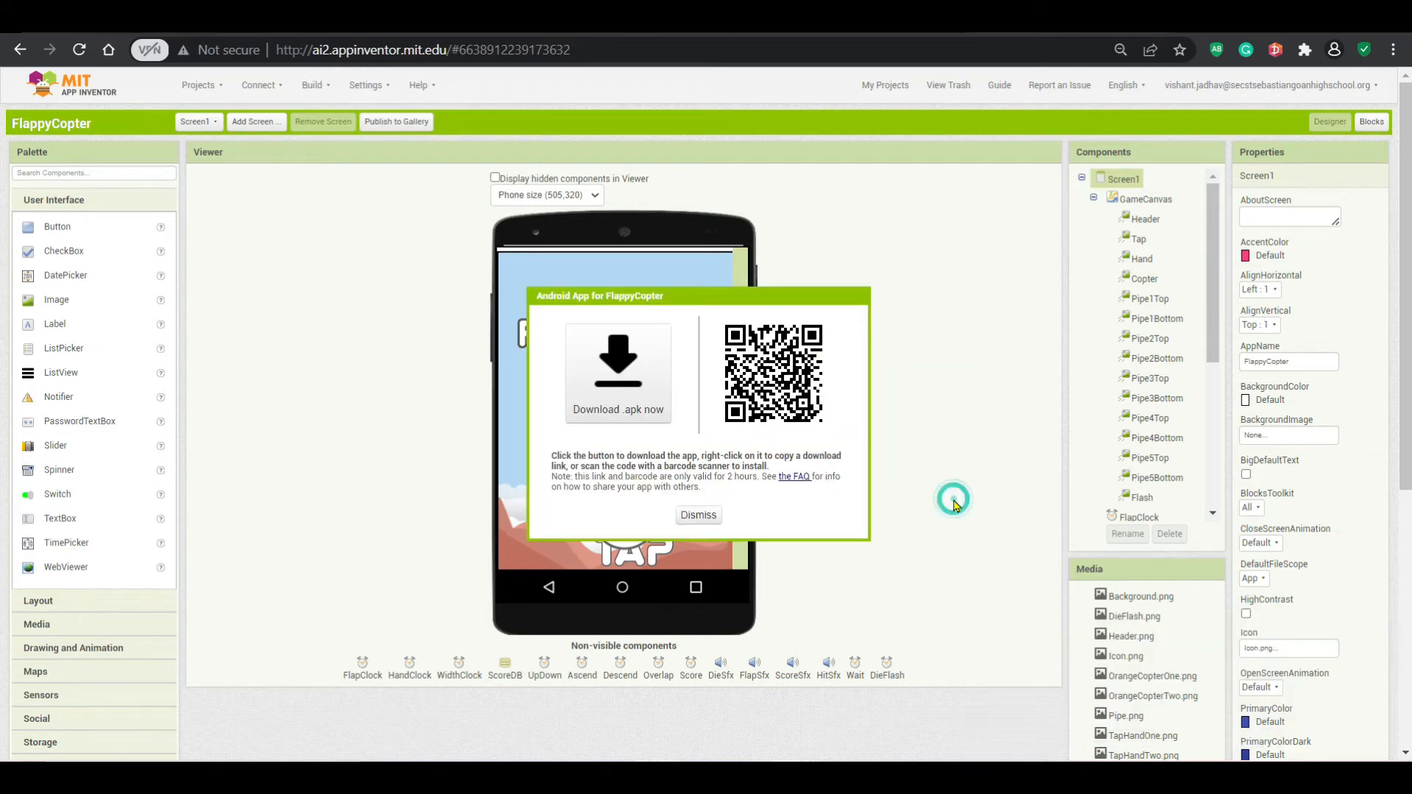
pyautogui.moveTo(954, 505)
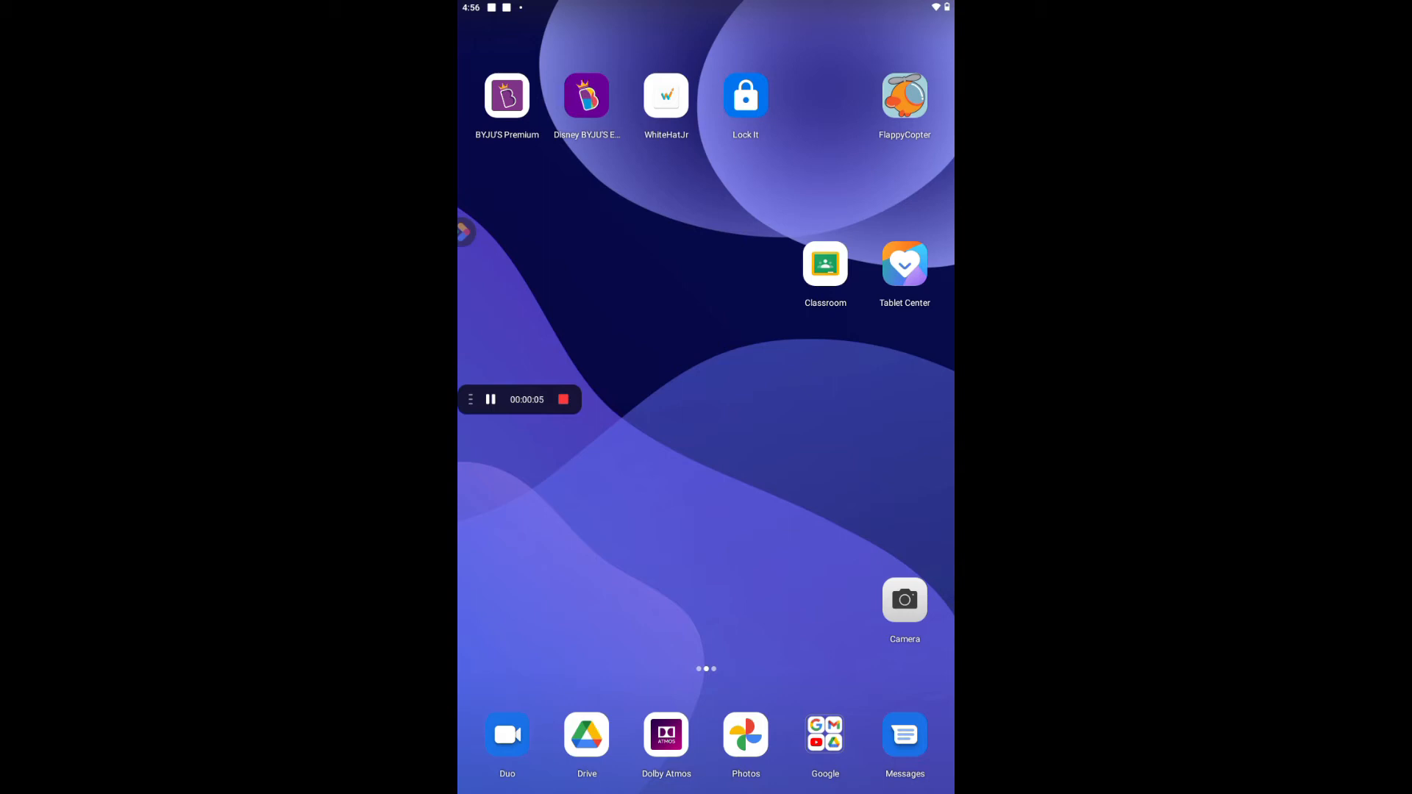
pyautogui.click(904, 95)
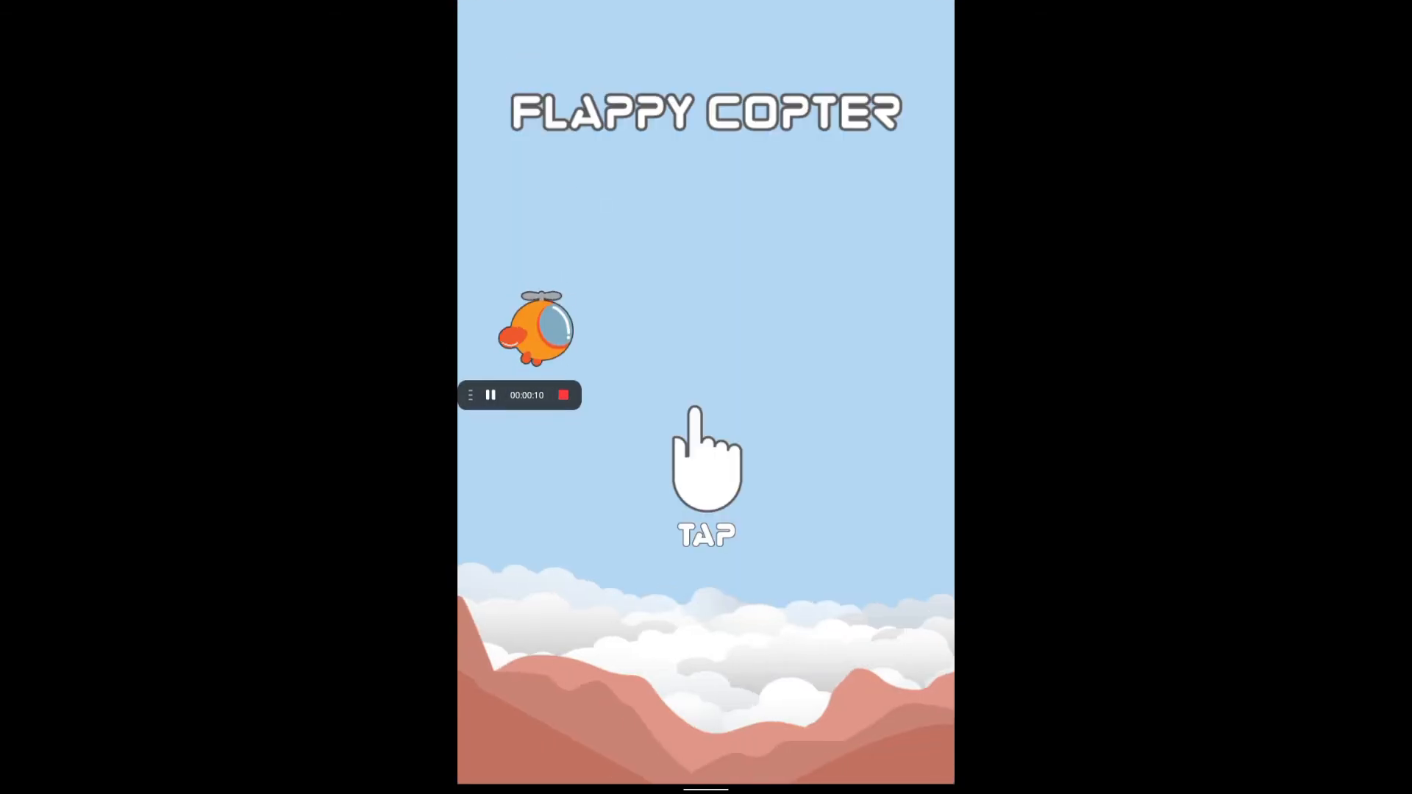
# Tap the game screen repeatedly to start a round and keep the copter flapping upward
pyautogui.click(706, 458)
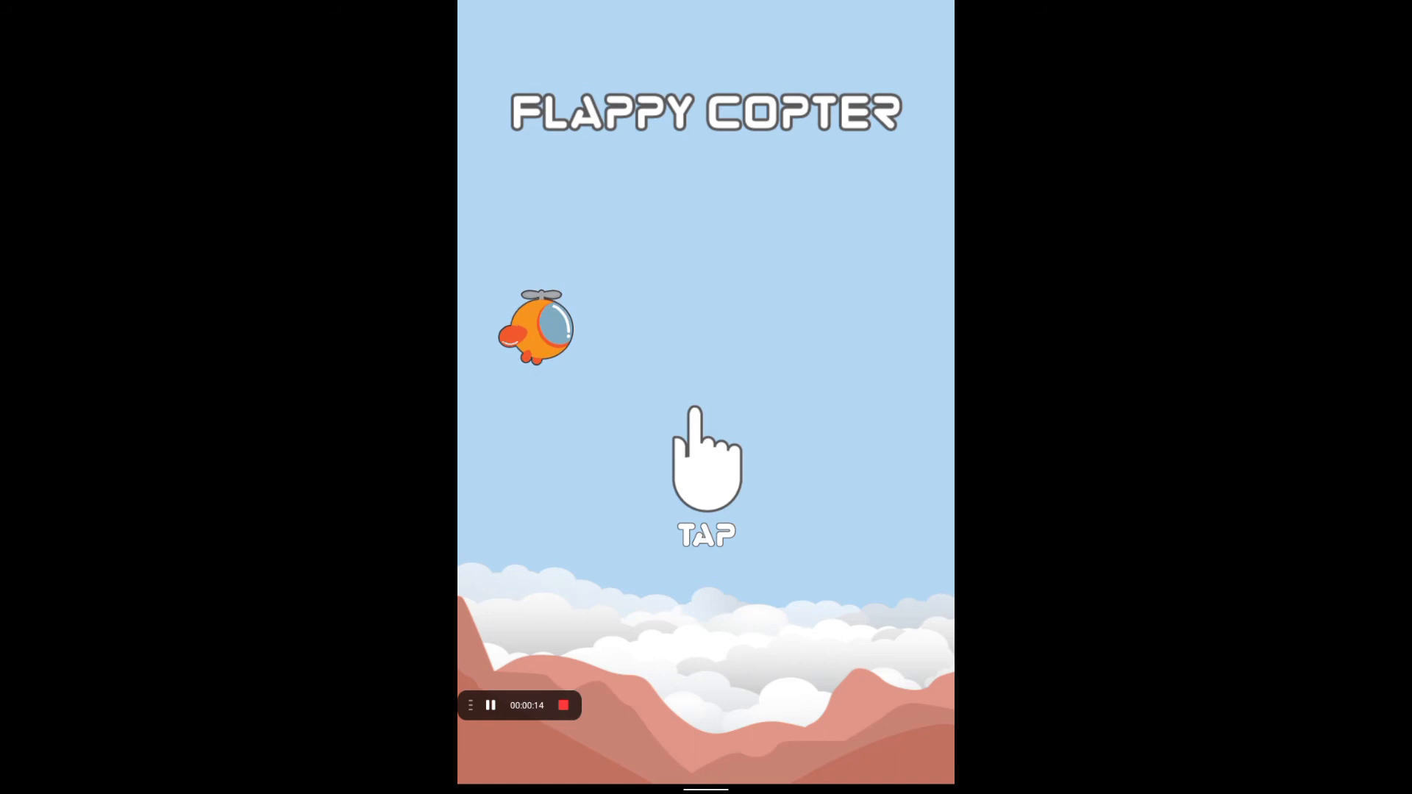
pyautogui.click(706, 468)
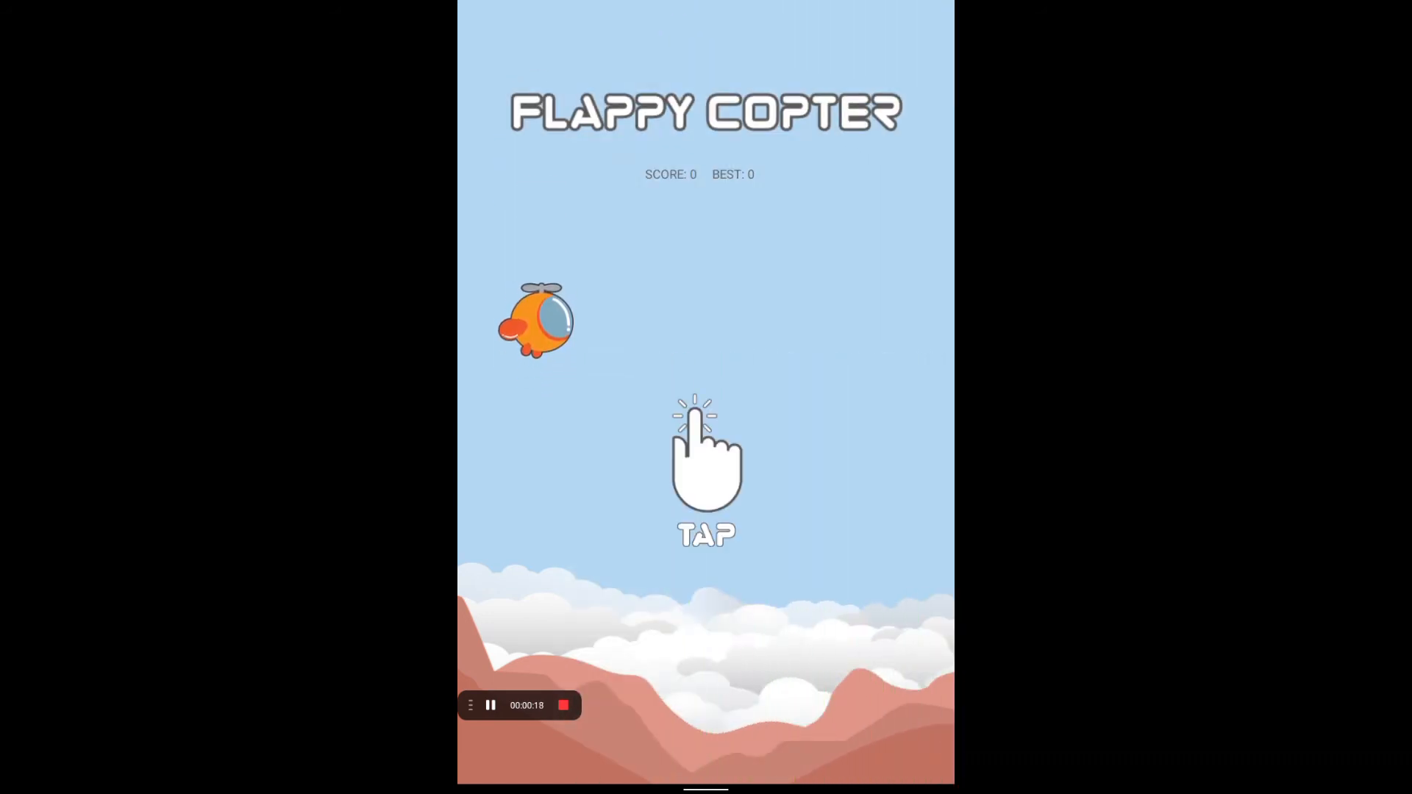
pyautogui.click(705, 464)
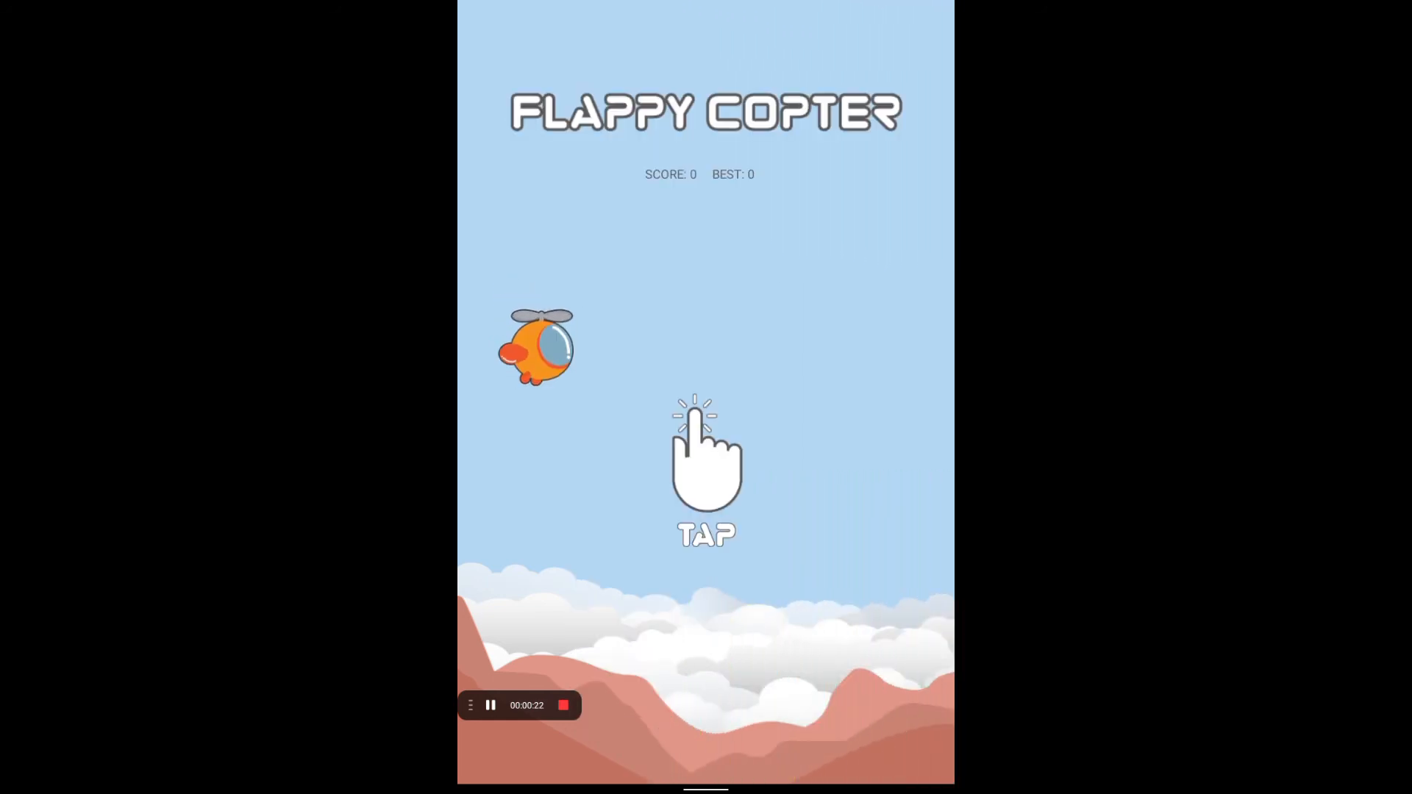
pyautogui.click(705, 464)
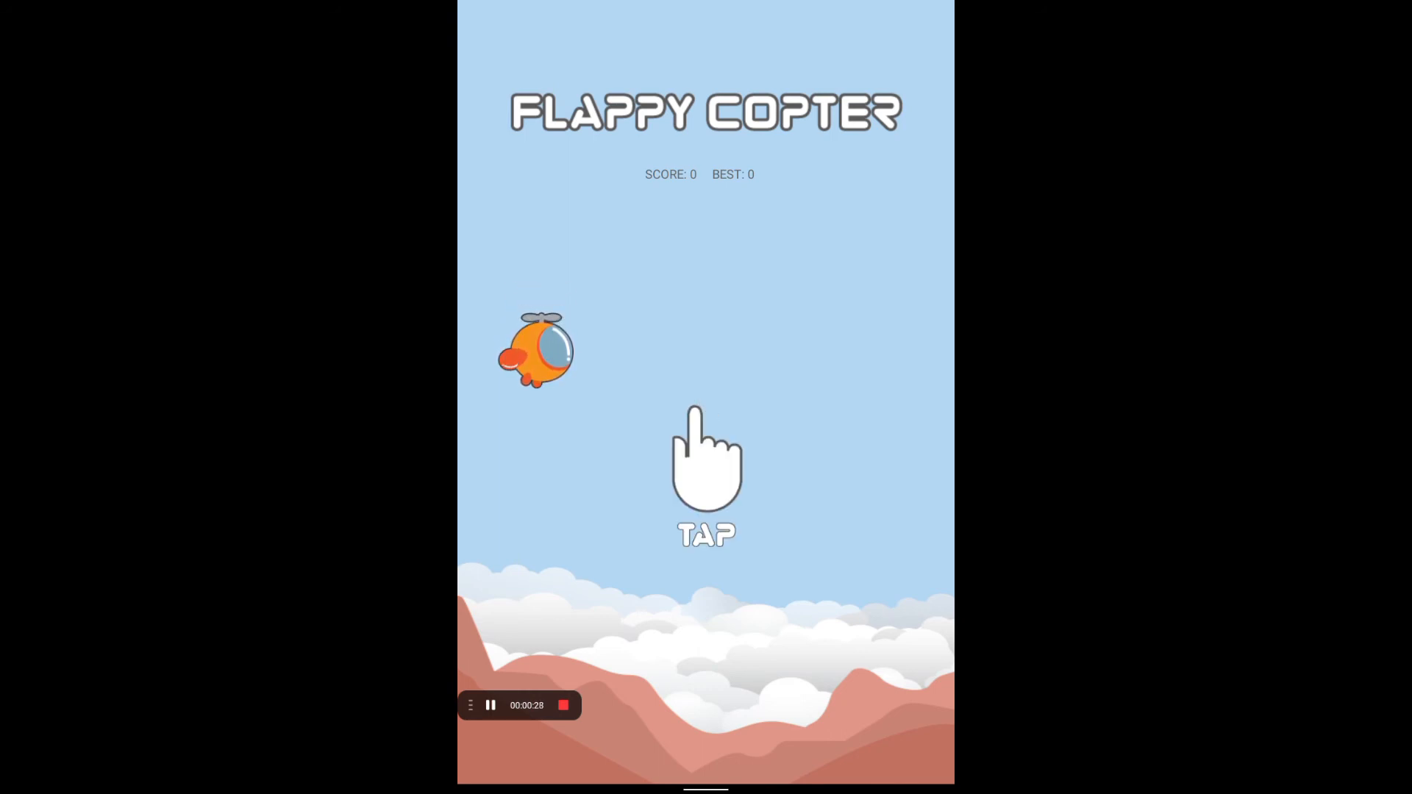
pyautogui.click(706, 468)
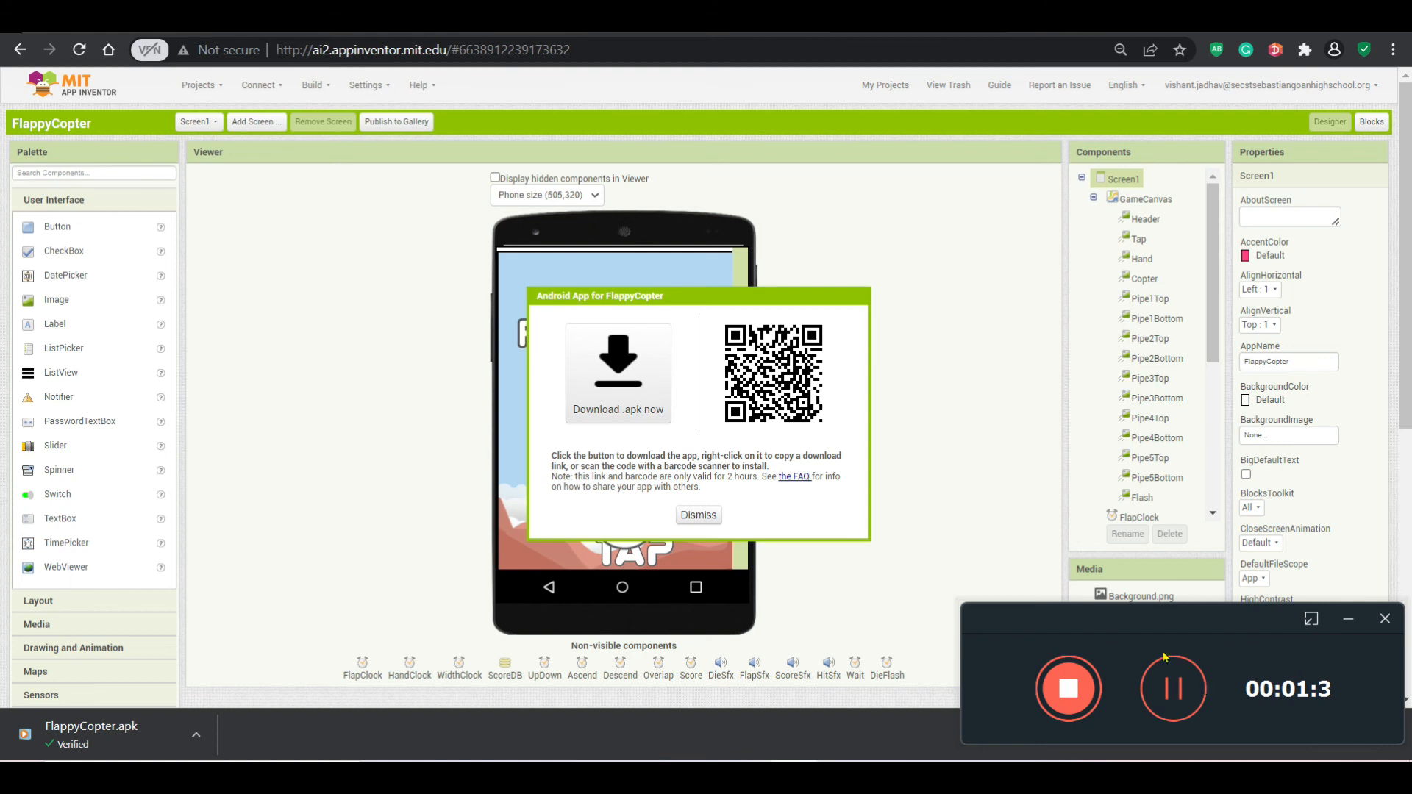
# Dismiss the 'Android App for FlappyCopter' download dialog
pyautogui.click(698, 514)
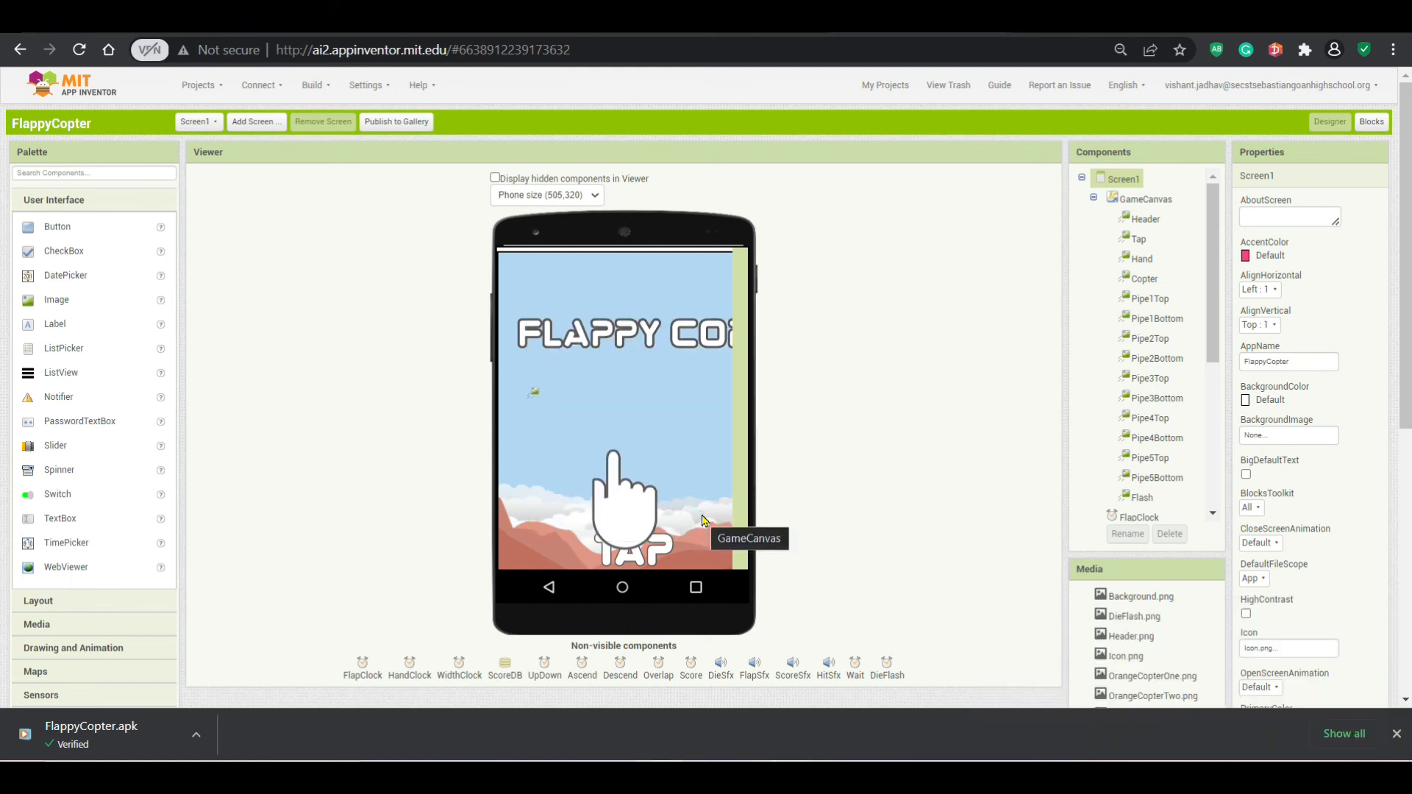